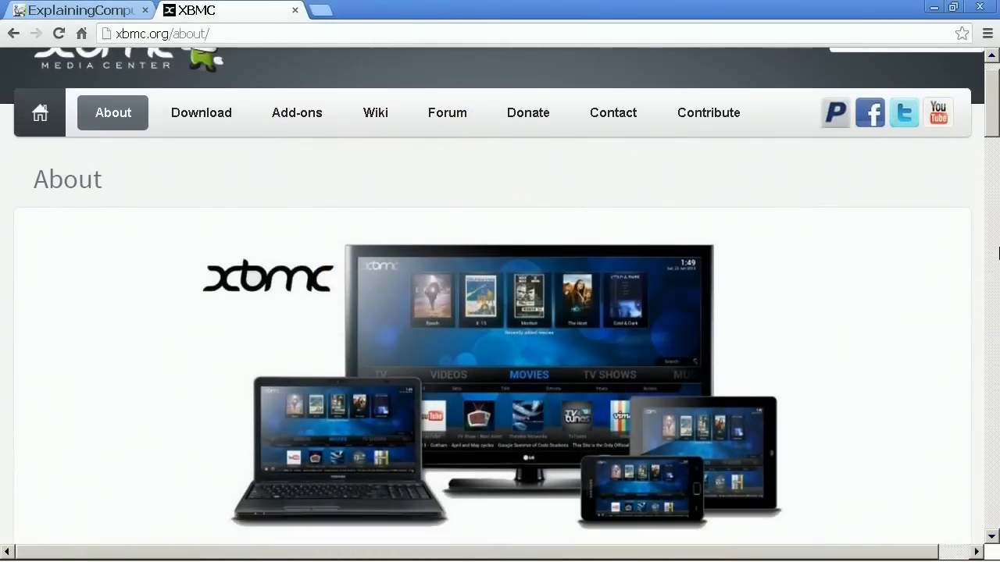
Step: Show the video add-ons list with details for Apple iTunes Trailers
scroll("down", 3)
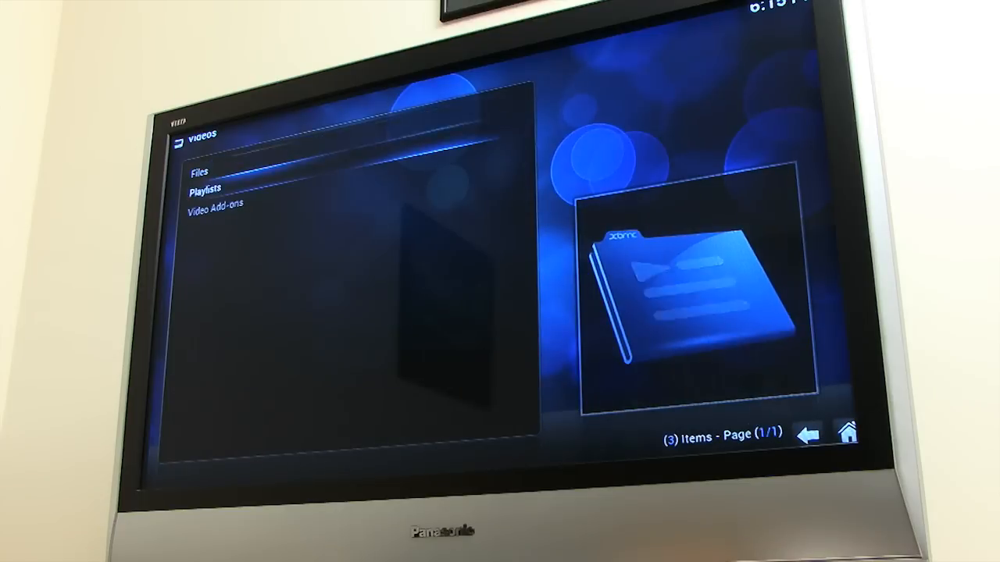
left_click(215, 203)
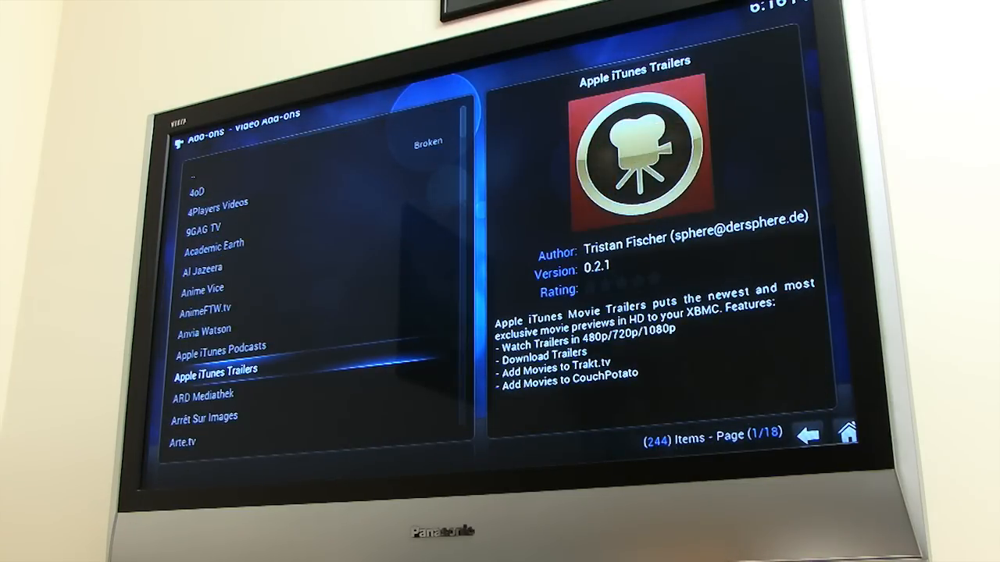
left_click(216, 369)
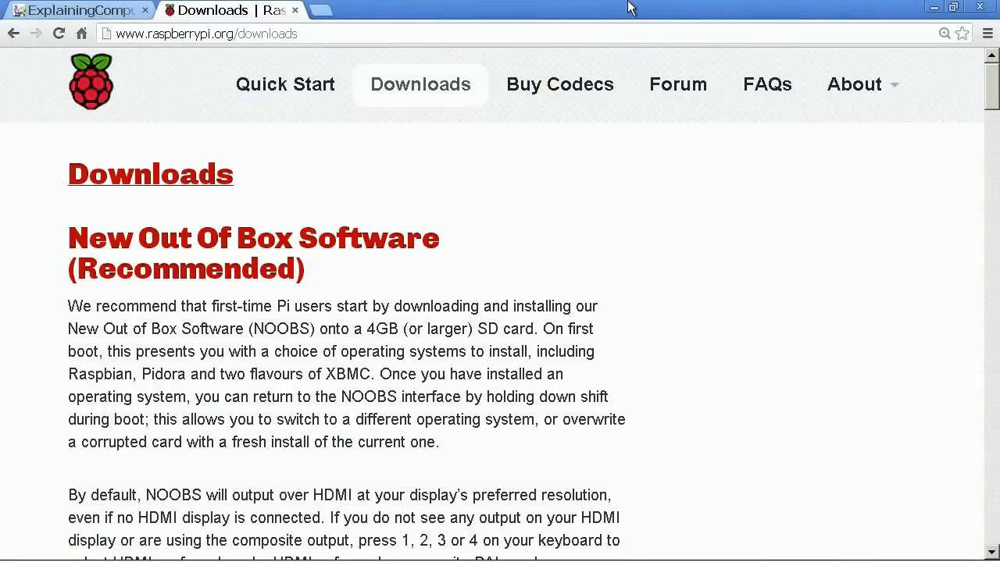
Step: Start downloading NOOBS_v1_3_2.zip from the NOOBS offline and network install section
scroll("down", 3)
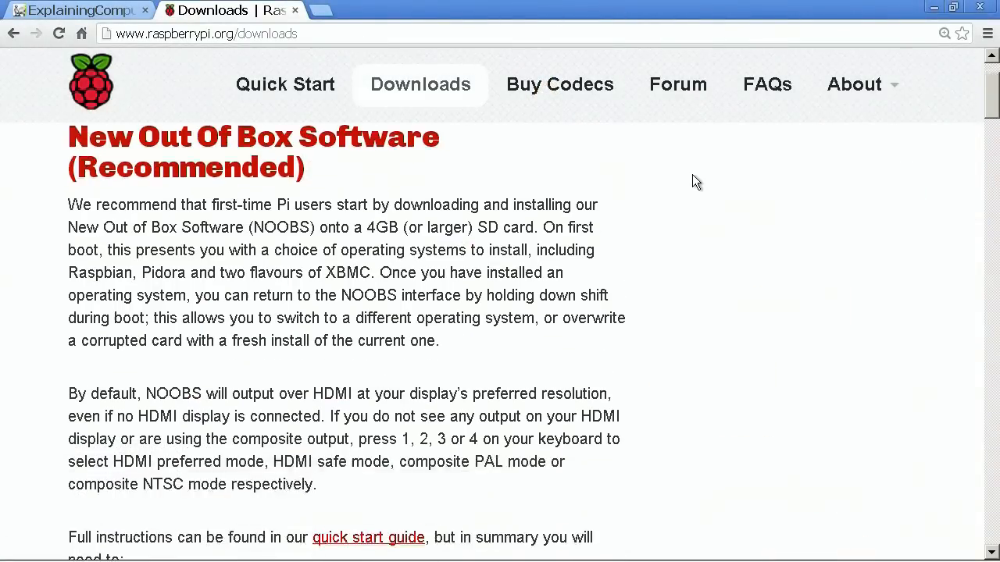
scroll("down", 3)
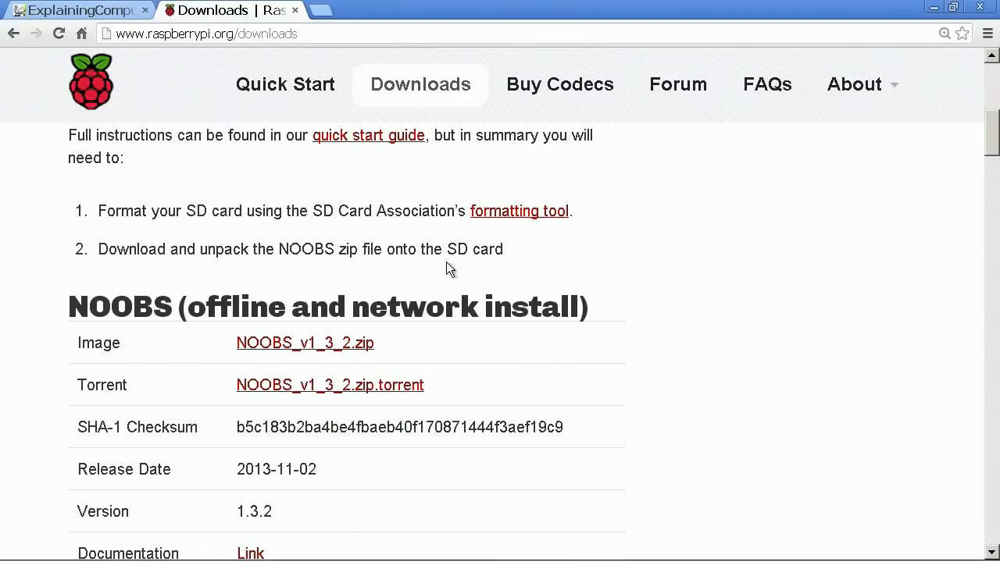
left_click(305, 343)
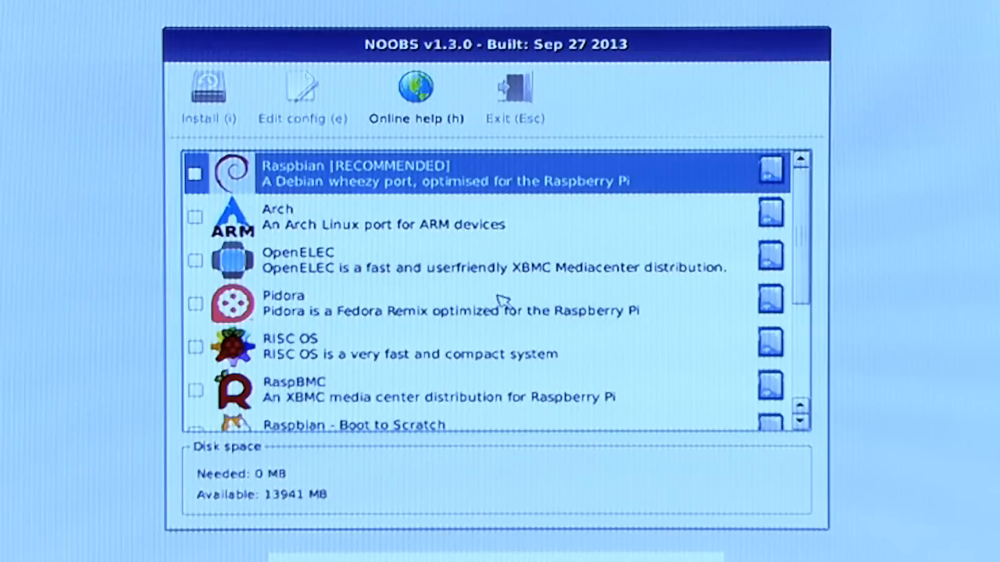
Step: Select RaspBMC, start its install and confirm overwriting the SD card
left_click(382, 217)
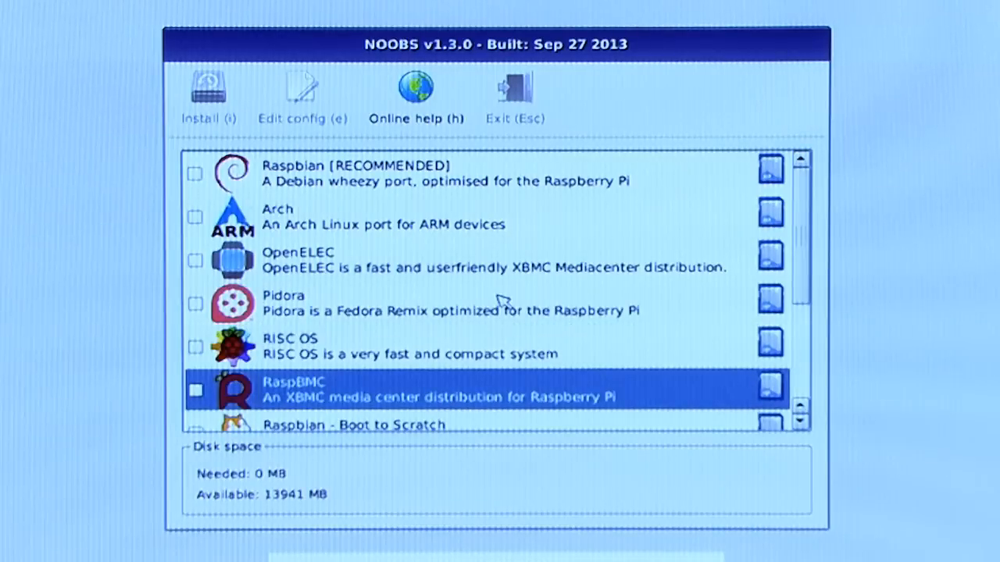
left_click(195, 391)
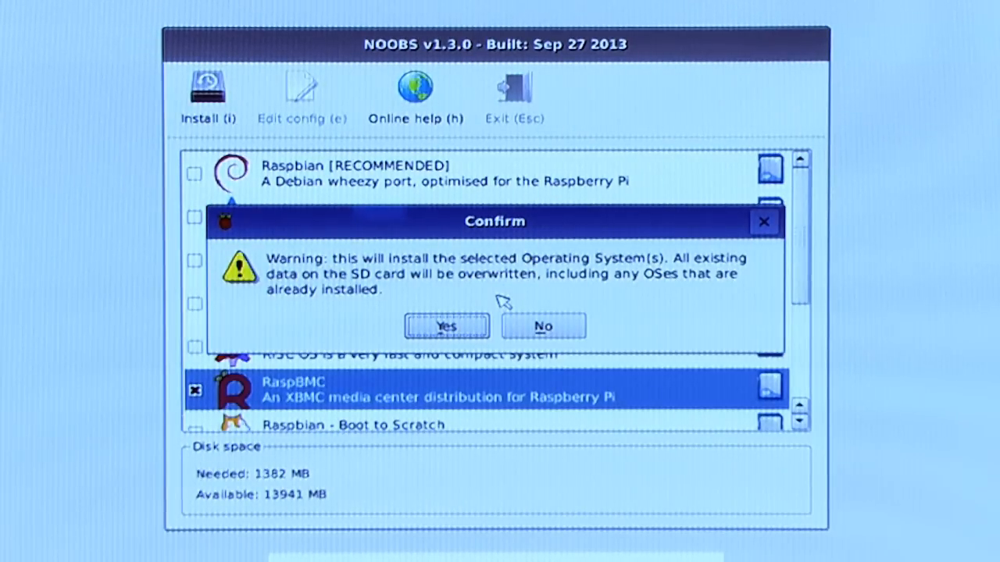
left_click(445, 327)
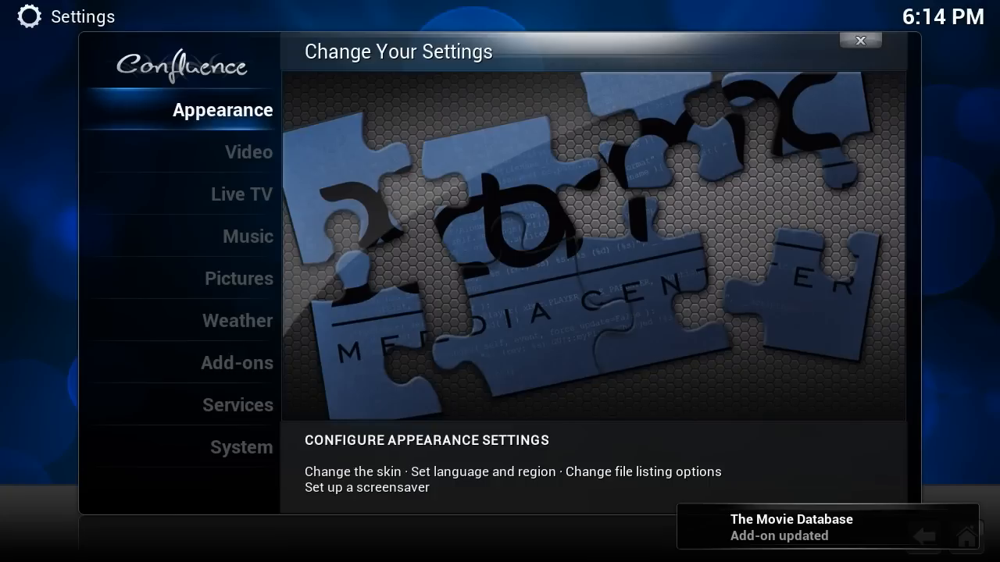
Step: Exit Settings and land in the Music Files section
left_click(241, 194)
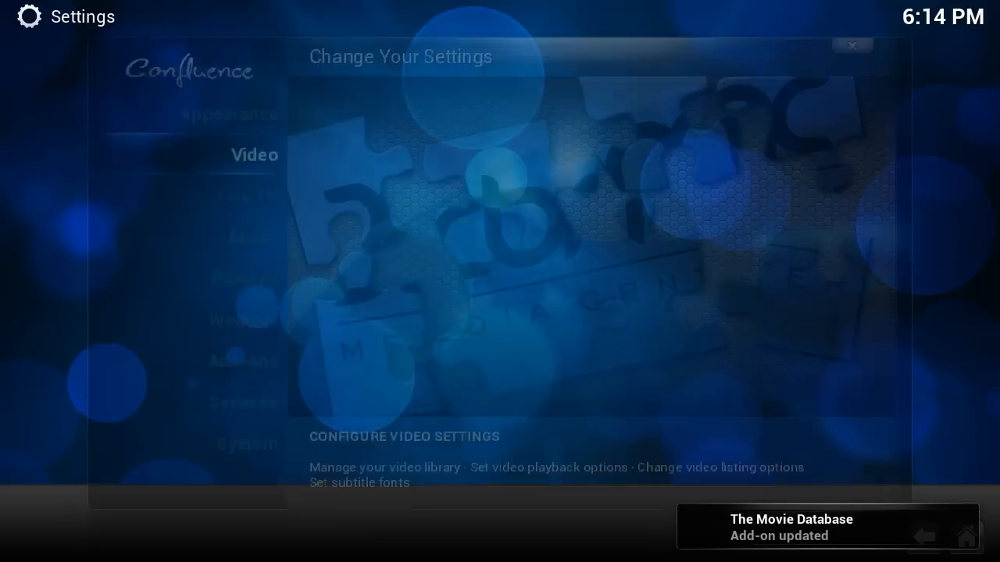
left_click(253, 154)
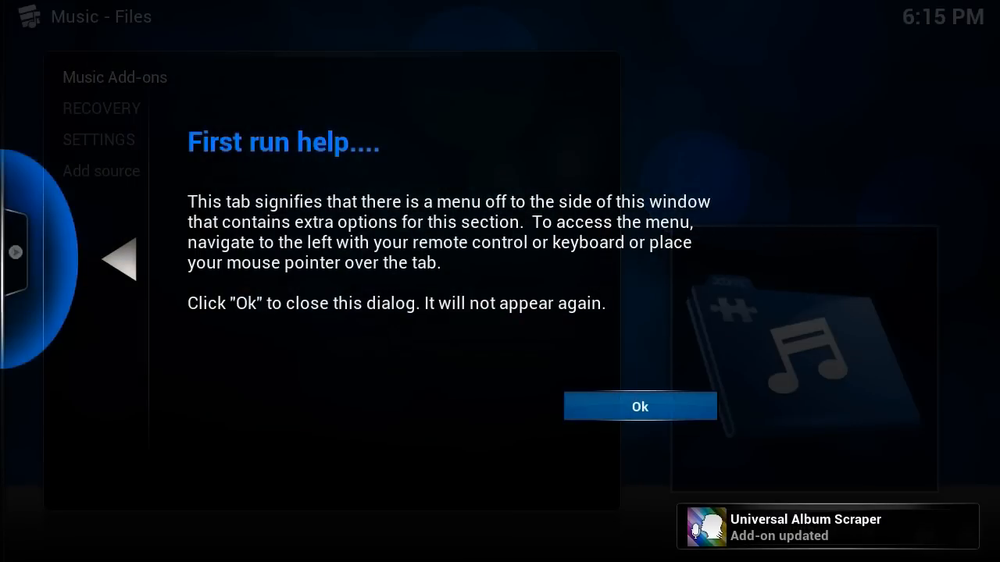
Step: Acknowledge the first-run help about the Music Files side menu
left_click(639, 406)
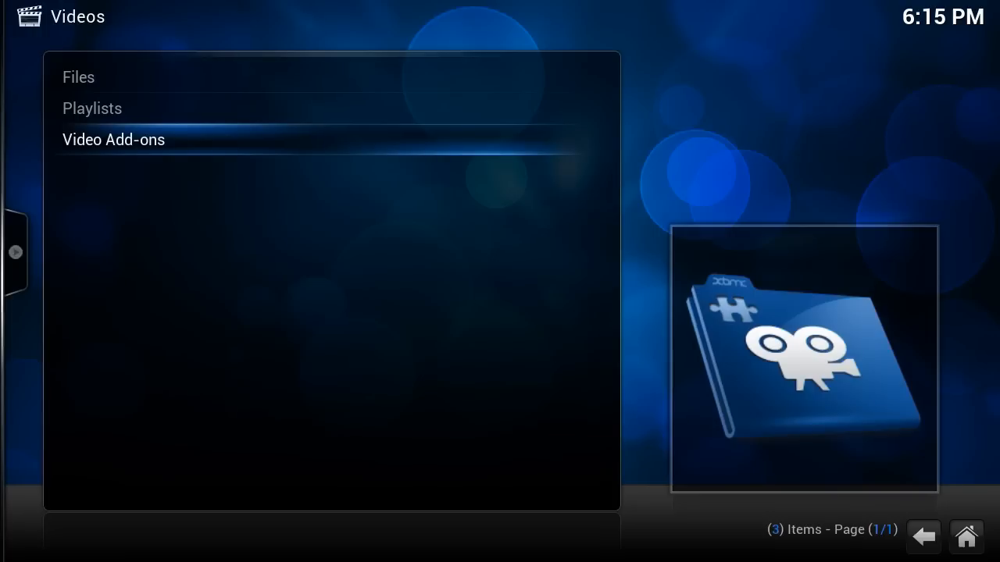
Step: Show the Video Add-ons catalog of 244 add-ons from the repository
left_click(112, 141)
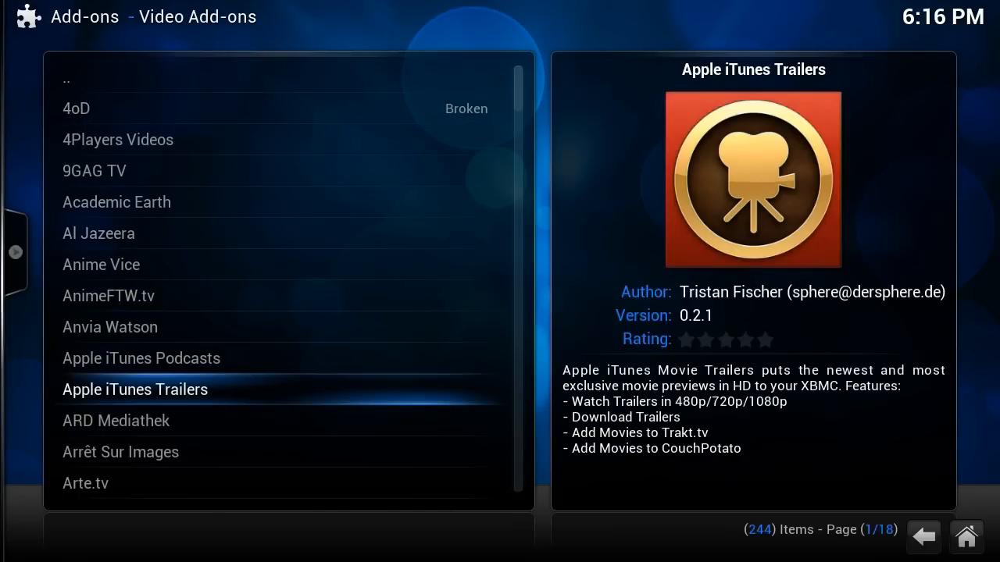
Step: Install the Apple iTunes Trailers add-on from its information dialog
left_click(134, 389)
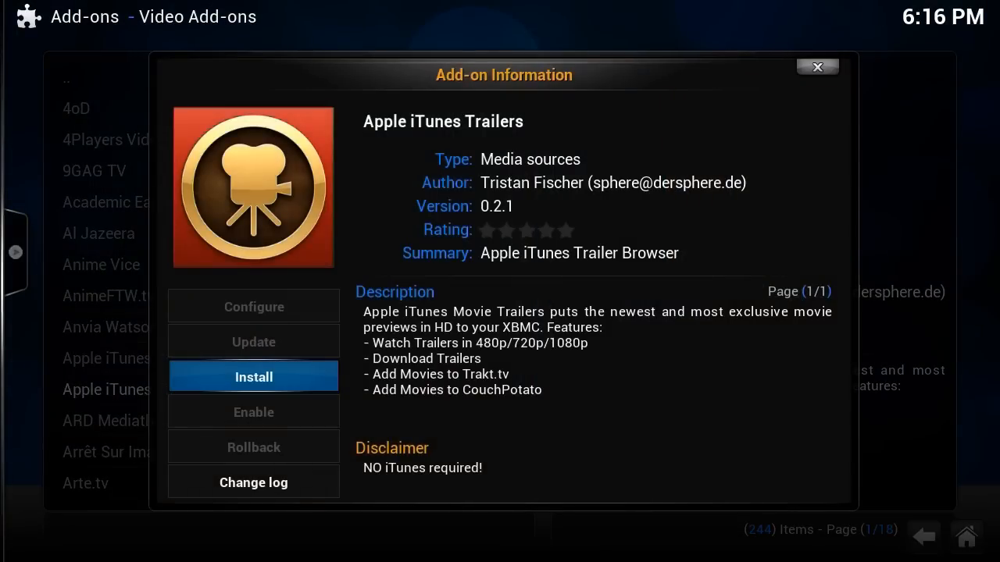
left_click(253, 376)
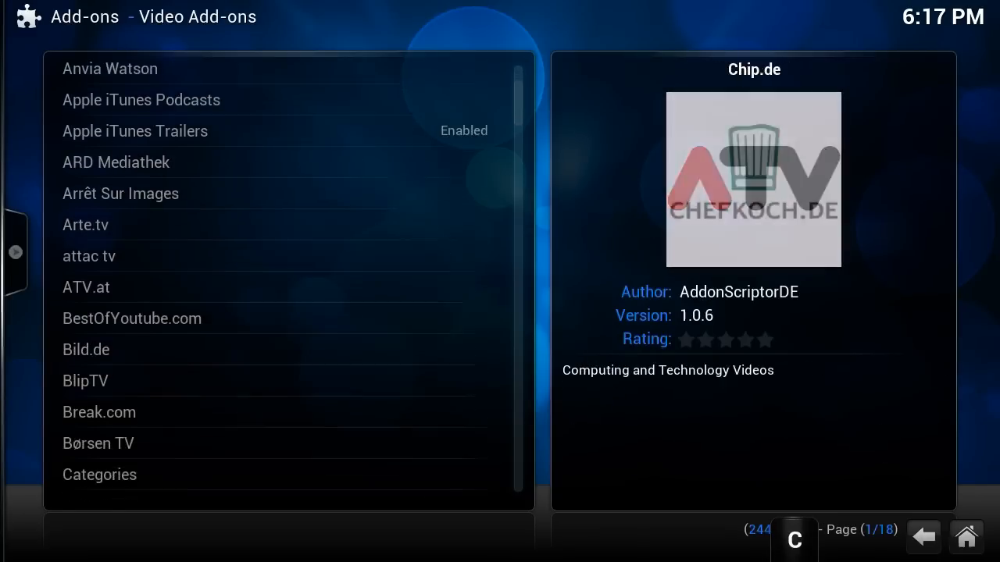
Step: Page down the catalog to page 17 of 18 until YouTube is highlighted
scroll("down", 3)
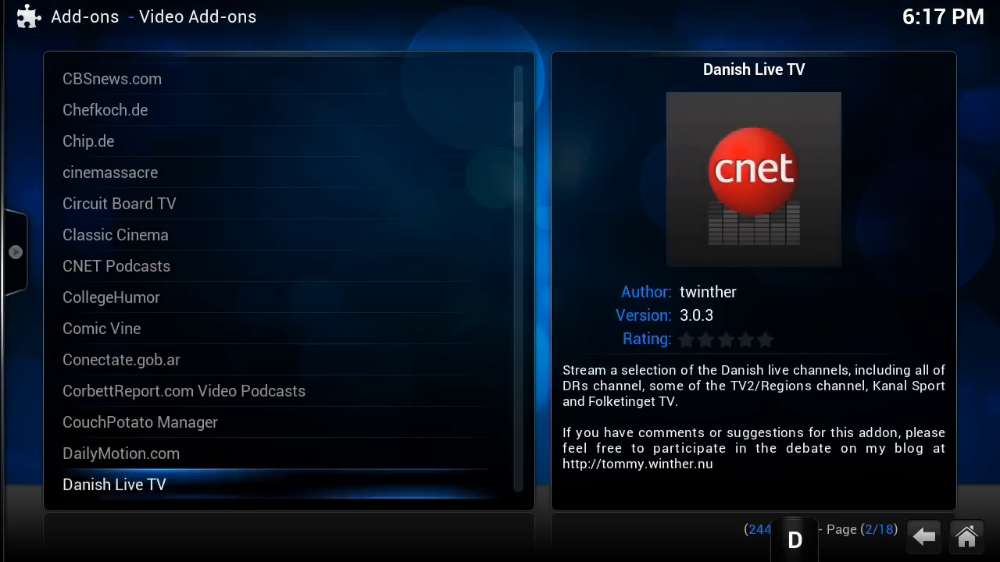
scroll("down", 3)
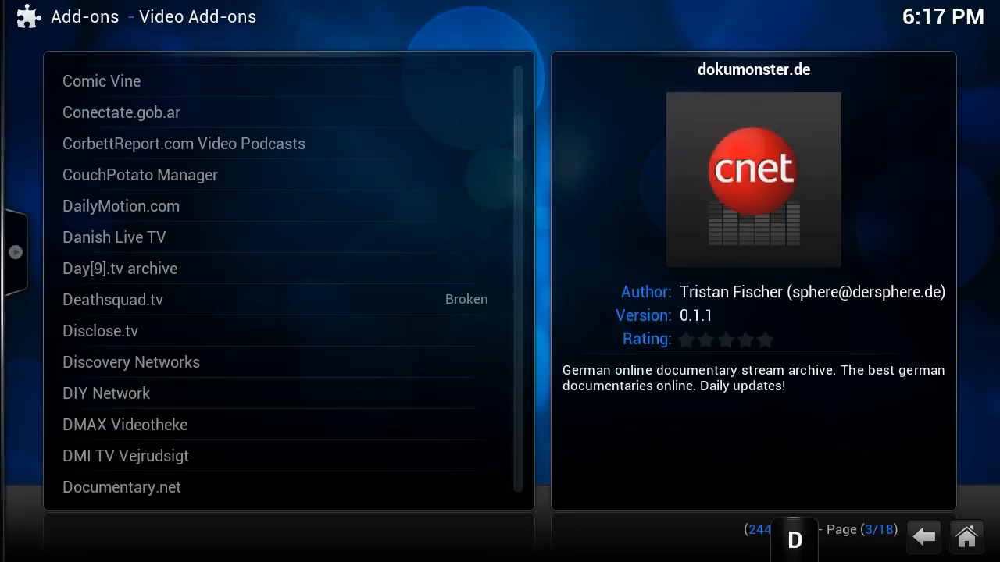
scroll("down", 3)
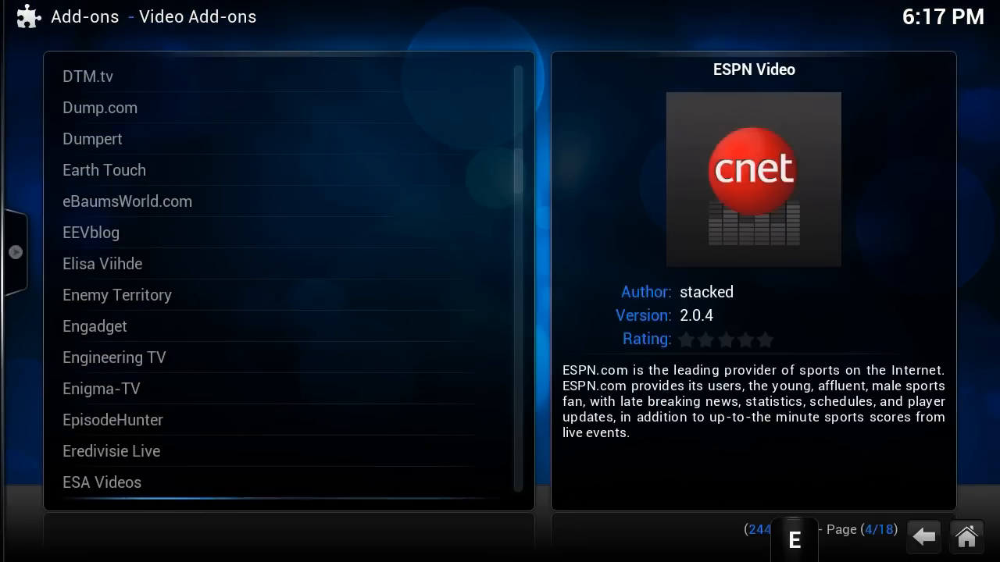
scroll("down", 3)
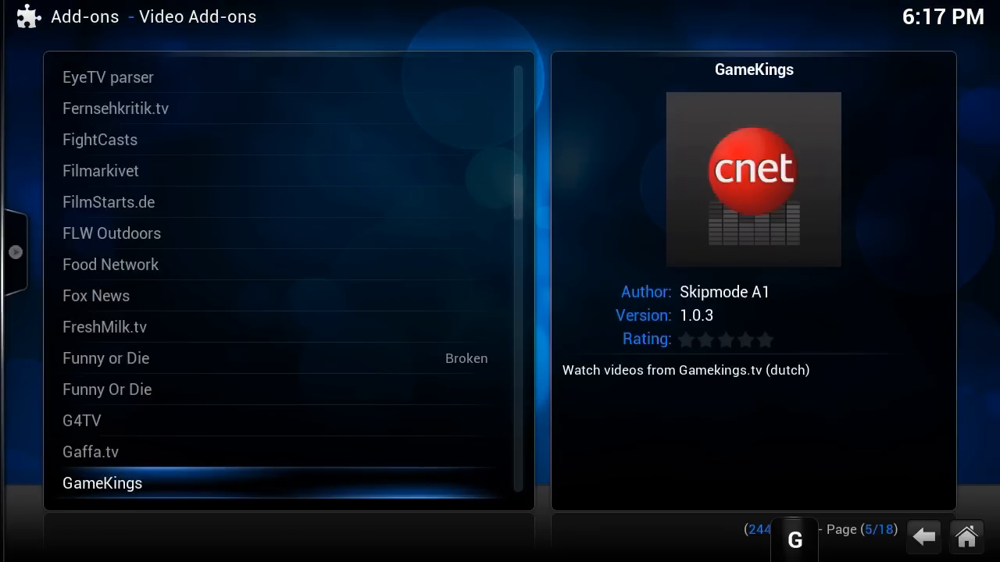
scroll("down", 3)
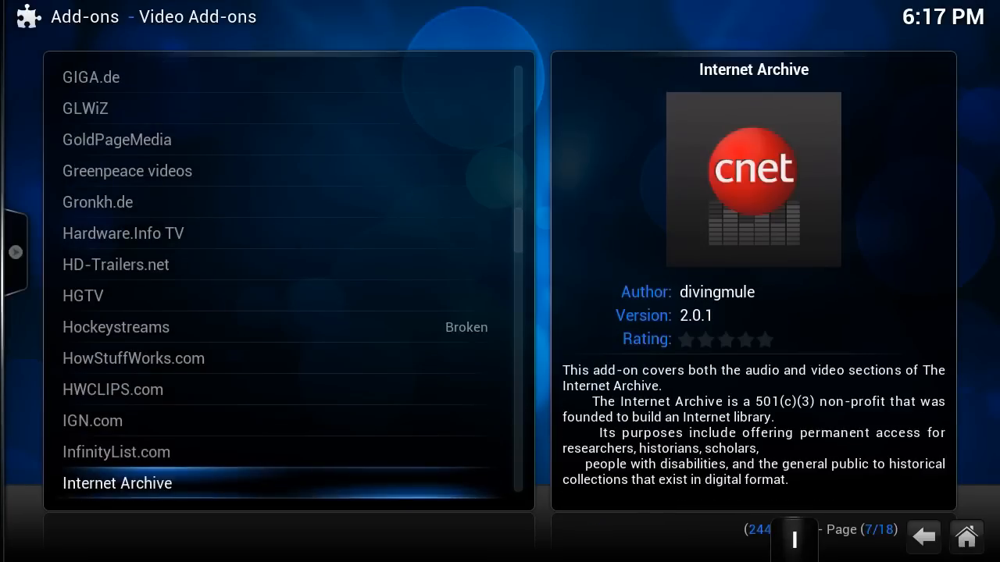
scroll("down", 3)
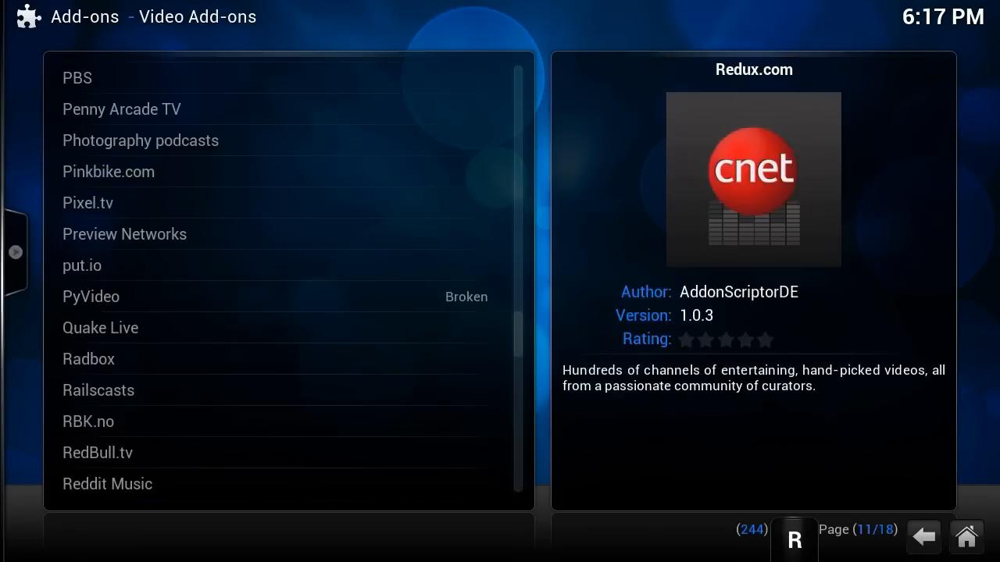
scroll("down", 3)
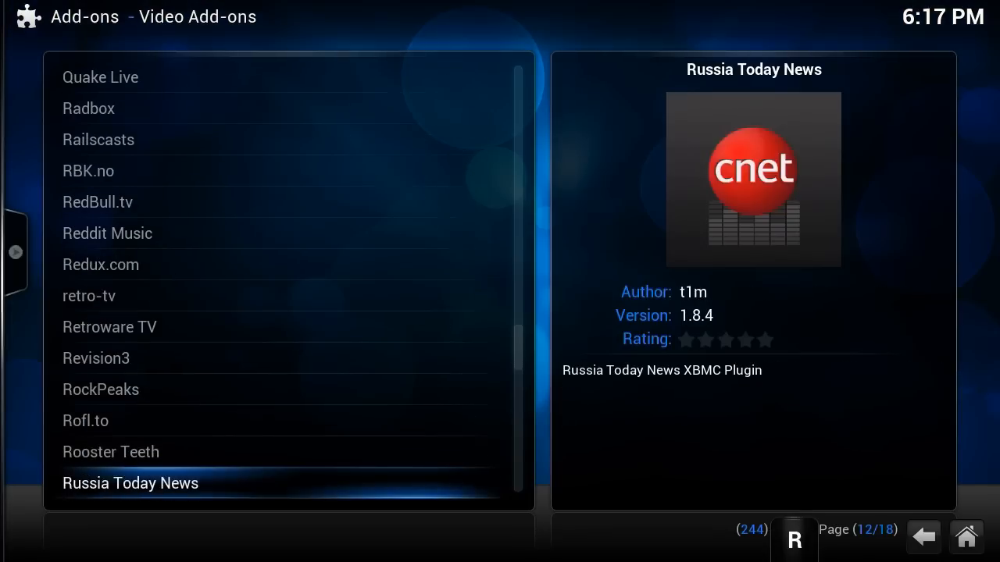
scroll("down", 3)
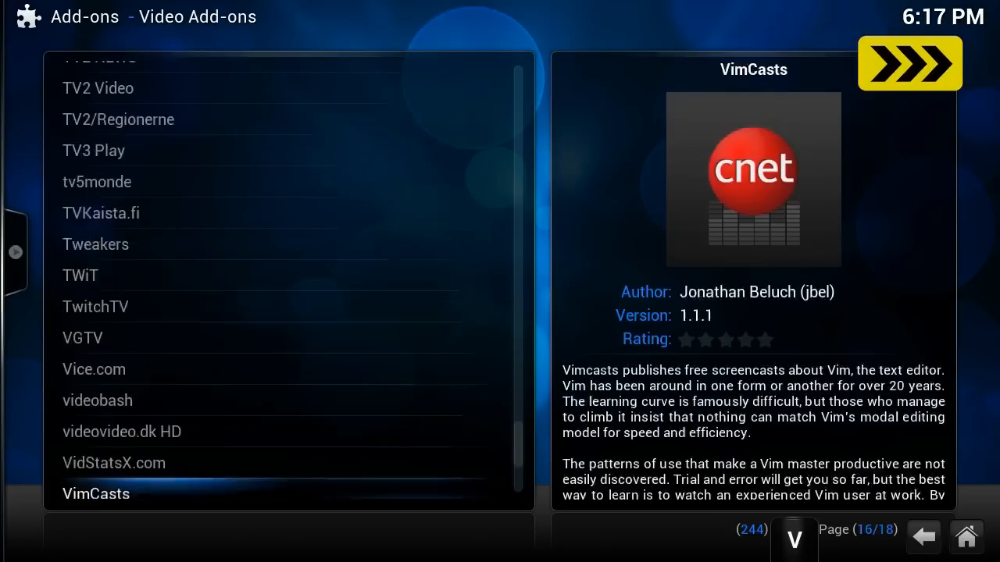
scroll("down", 3)
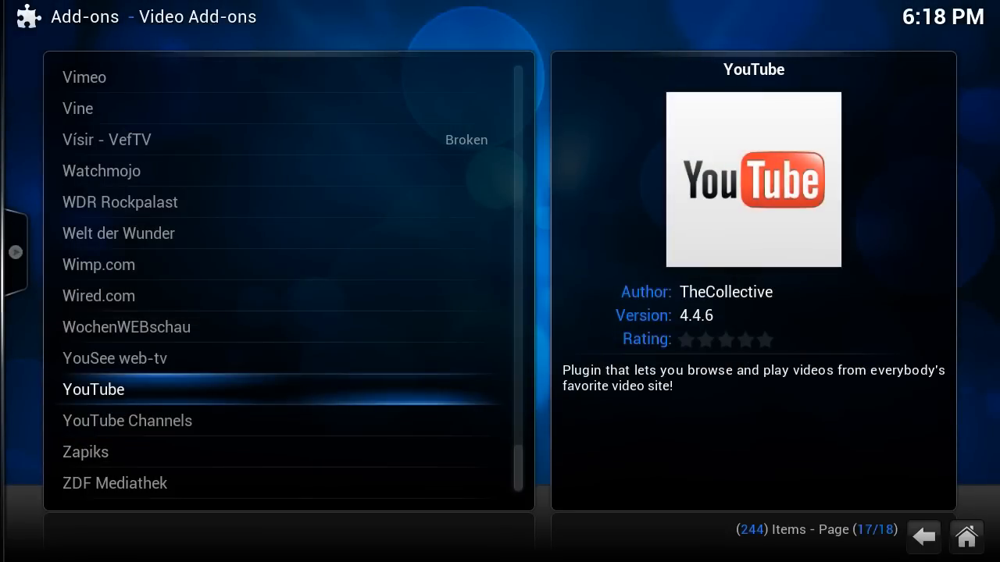
Step: Install YouTube from its information dialog, then install YouTube Channels as well
left_click(94, 391)
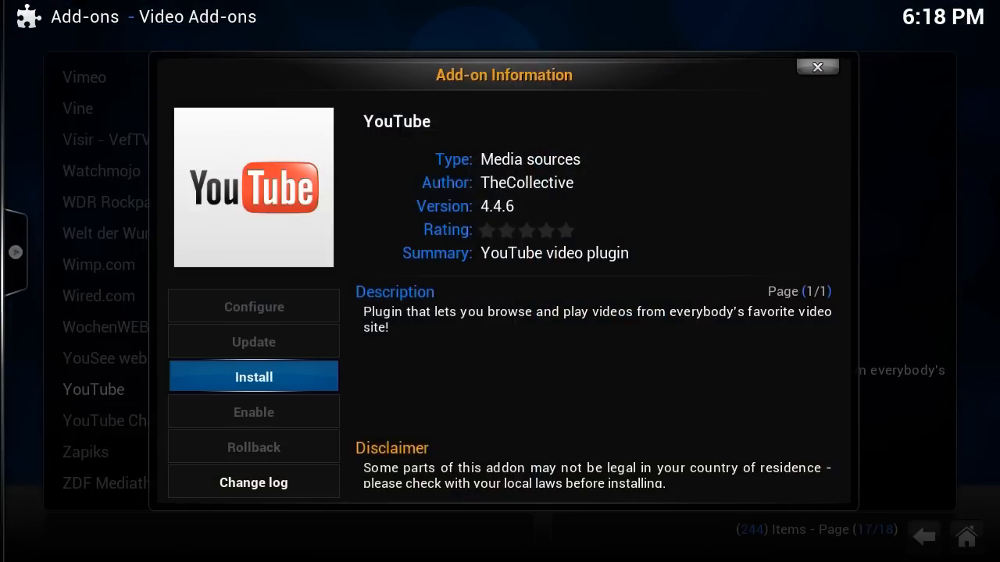
left_click(253, 376)
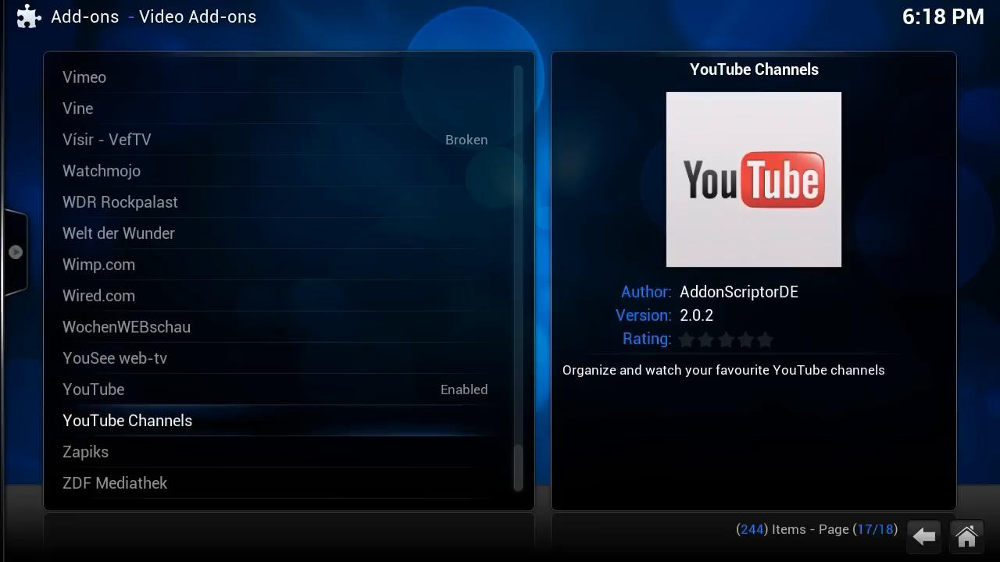
left_click(127, 420)
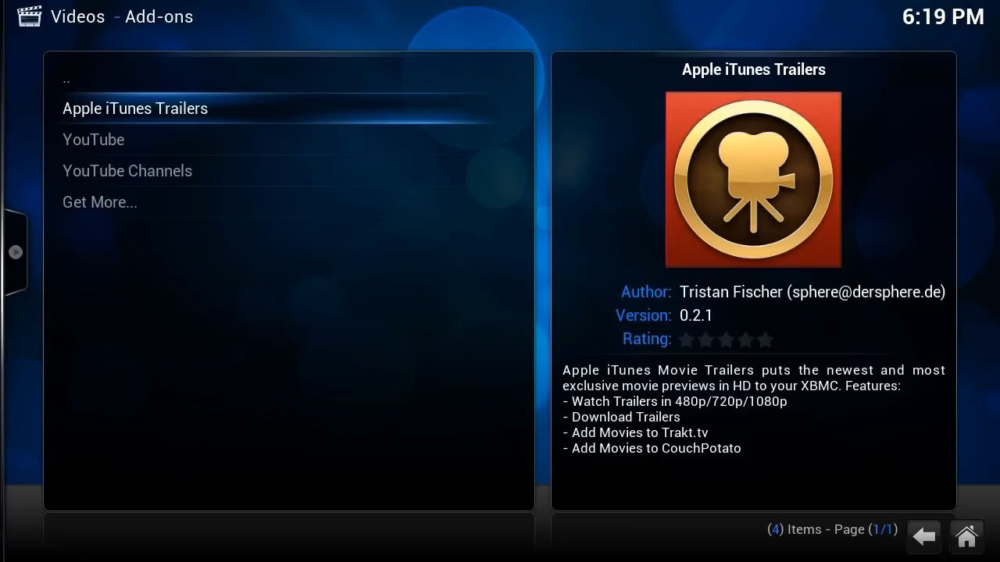
Step: Browse Apple iTunes Trailers' 292-item list, go back, and launch YouTube Channels
left_click(135, 108)
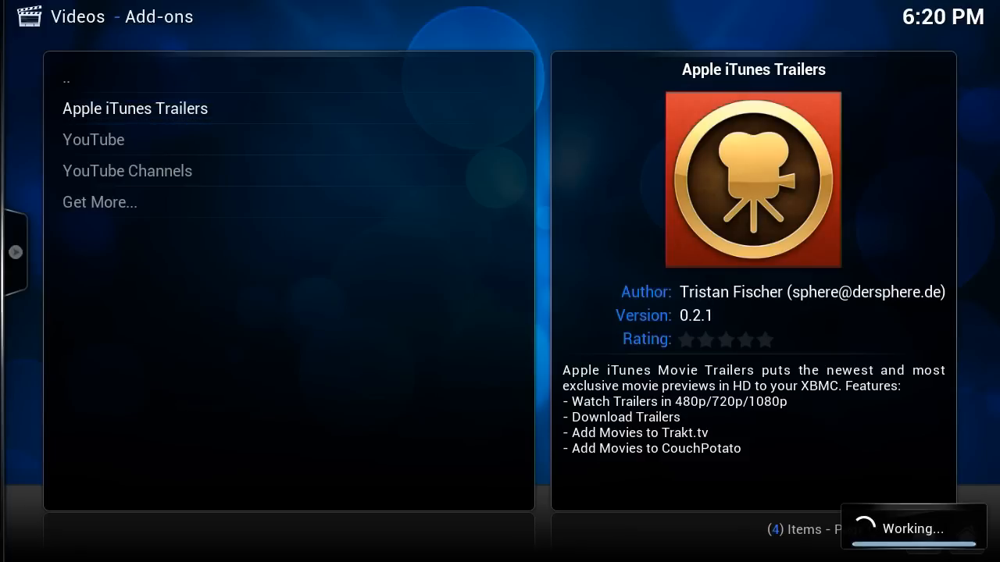
left_click(134, 108)
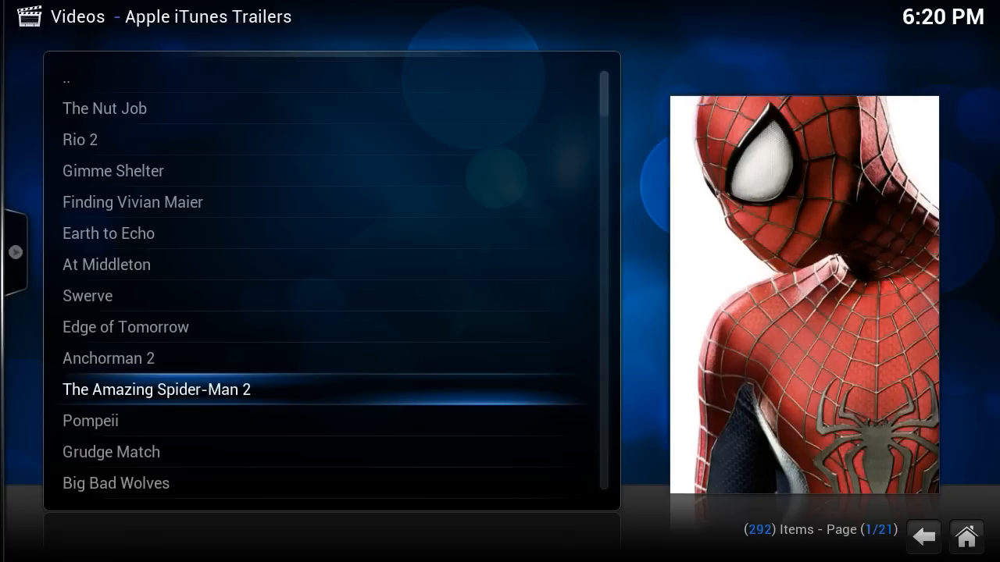
key("Up")
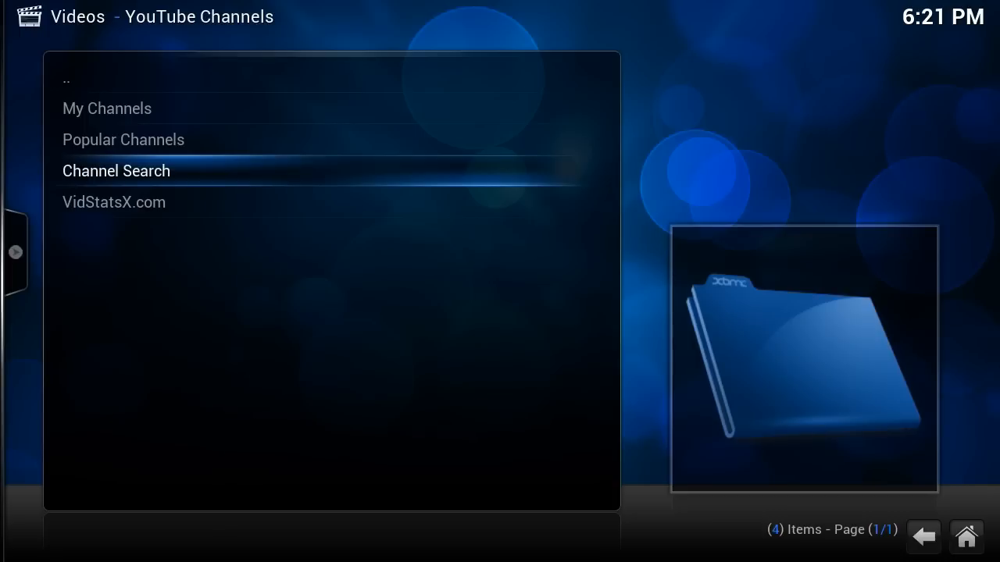
Step: Search YouTube Channels for "explainingthefutu" and confirm with Done to load results
left_click(115, 170)
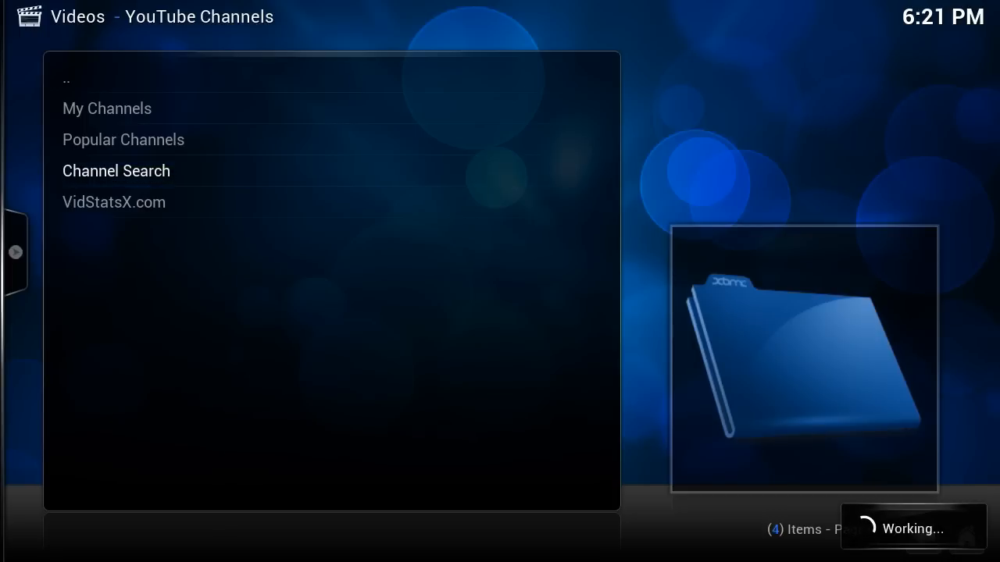
left_click(116, 170)
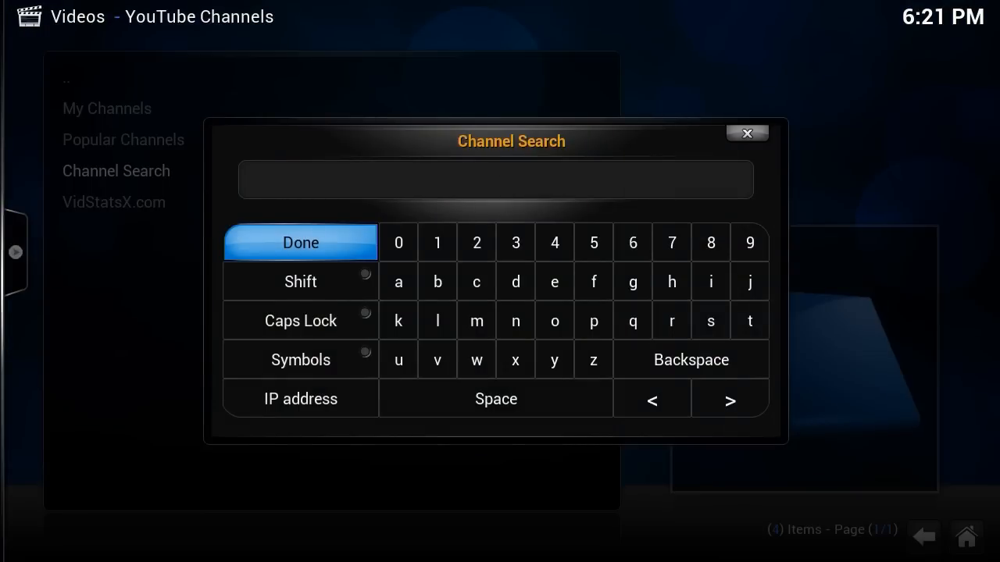
left_click(553, 282)
type("explaining")
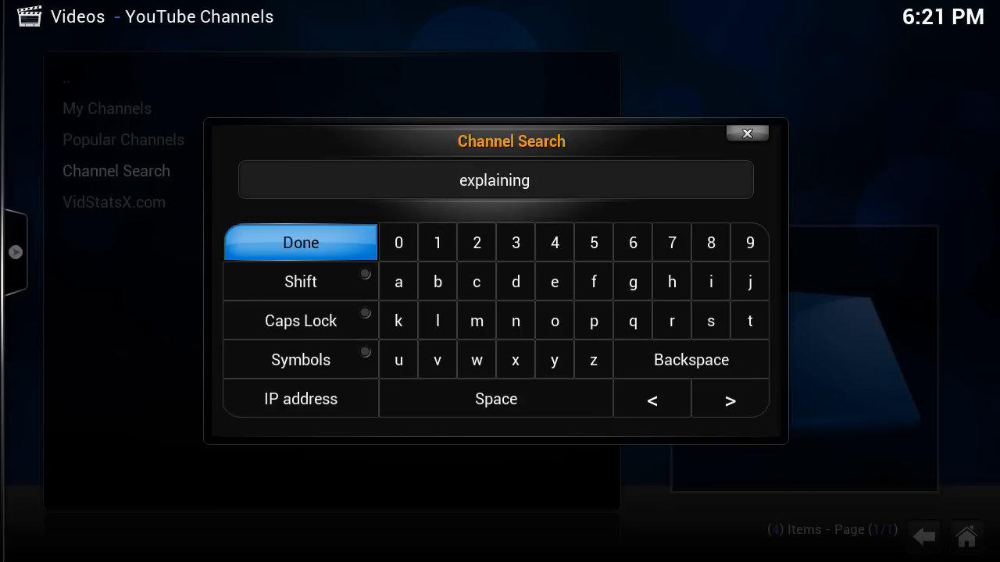
type("thefutu")
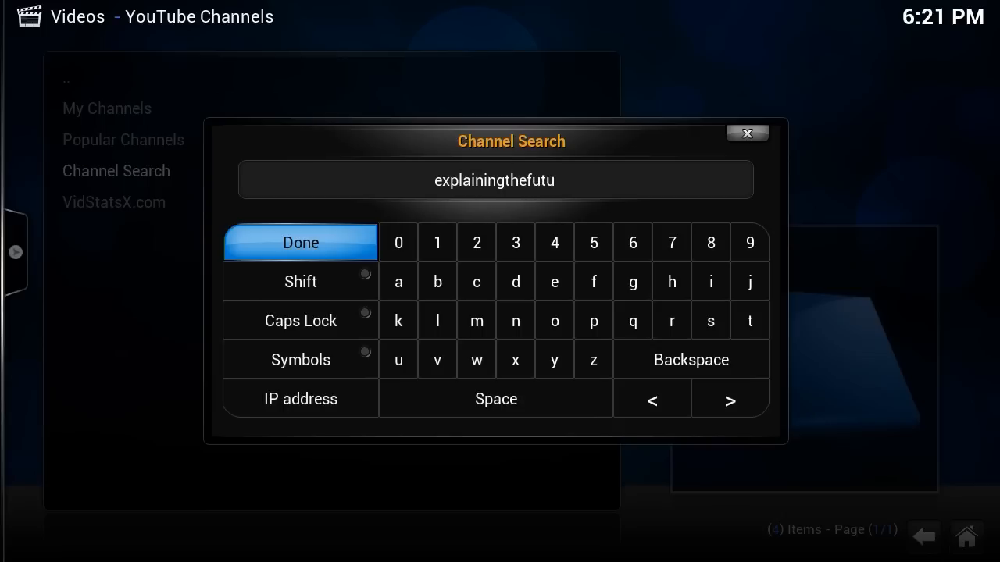
left_click(300, 242)
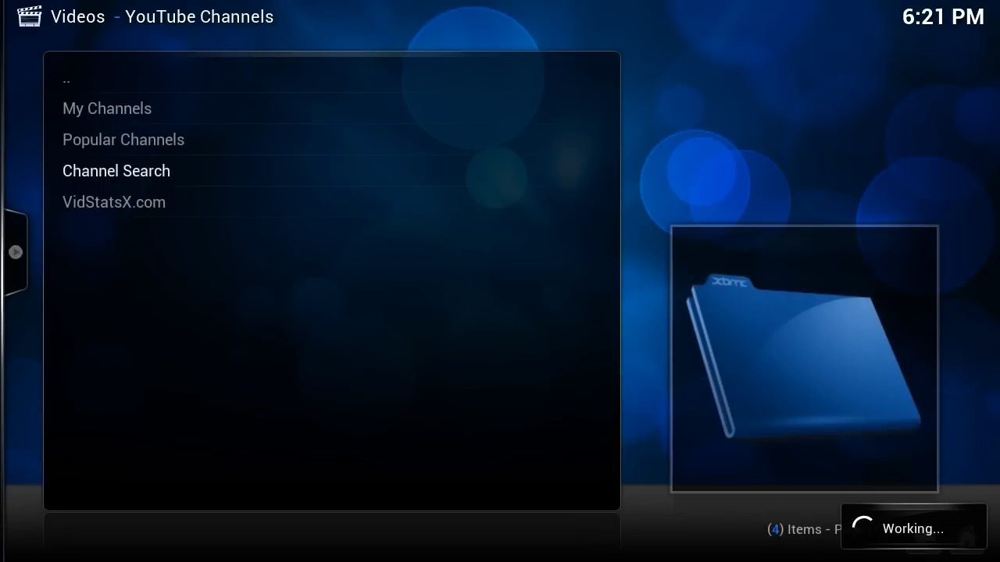
Step: Open the ExplainingTheFuture channel, list Most recent uploads and play 3D Printshow London
left_click(123, 139)
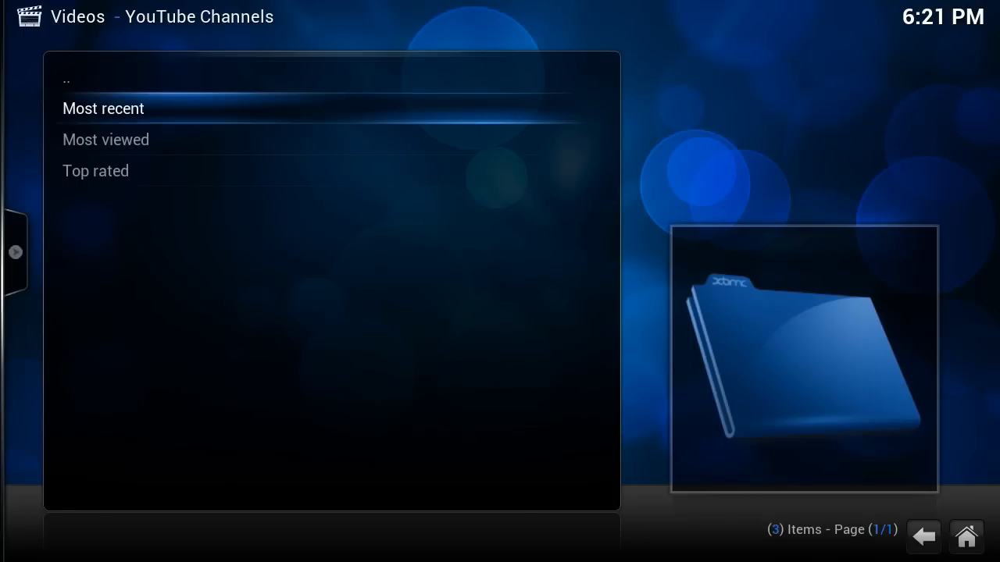
left_click(103, 108)
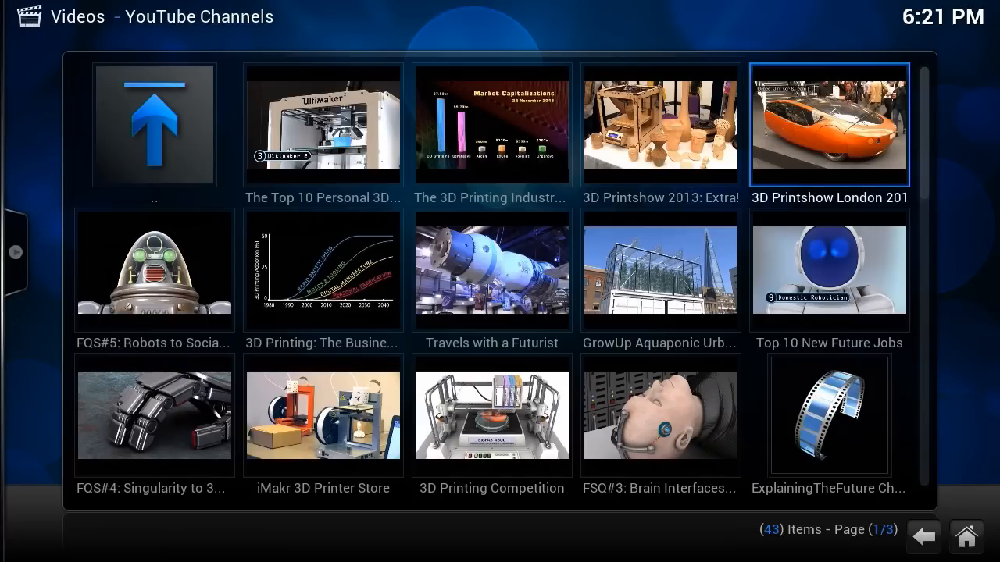
left_click(828, 125)
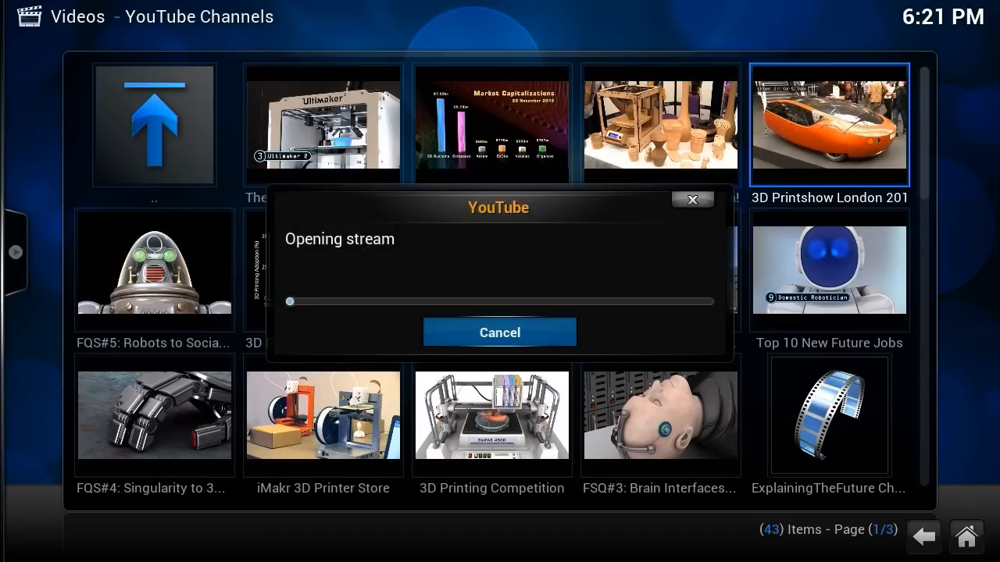